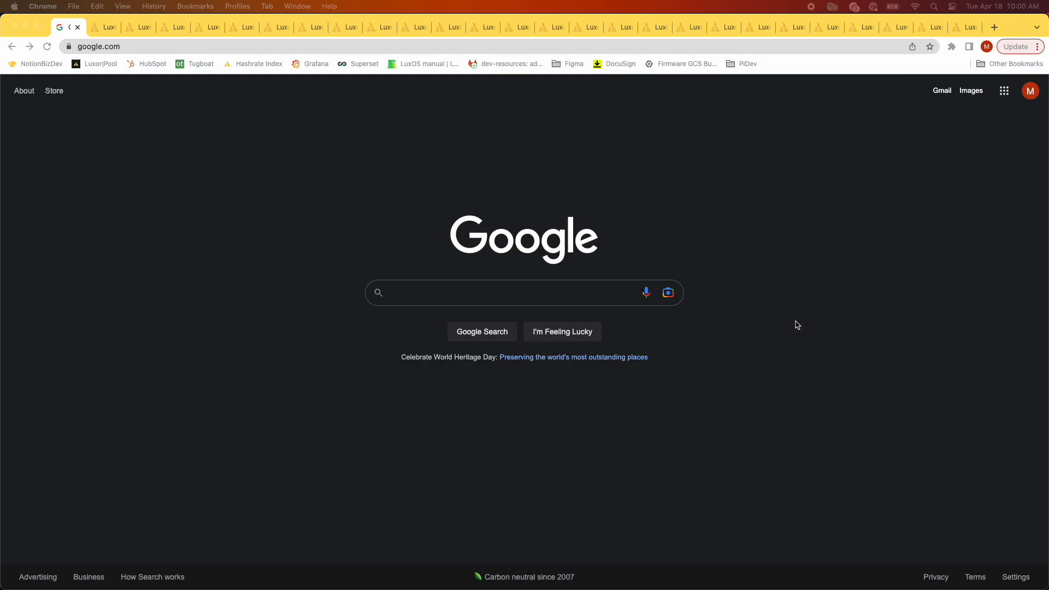
mouse_move(218, 51)
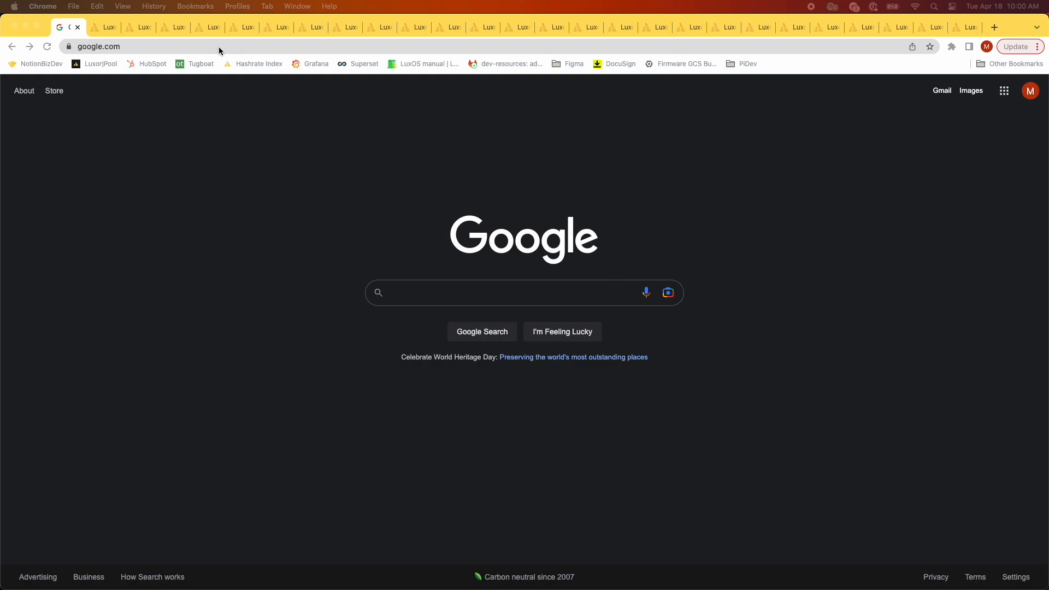
type("http://10.5.5.22/")
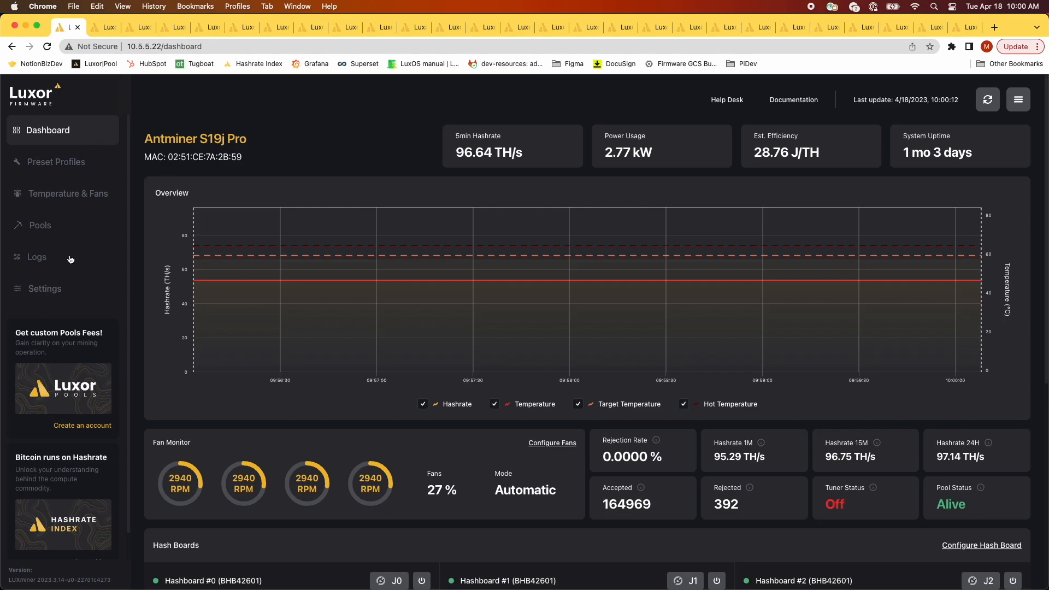
Go to the Settings page and review the Firmware Updates section (v2023.3.14, Automatic Updates off).
left_click(45, 288)
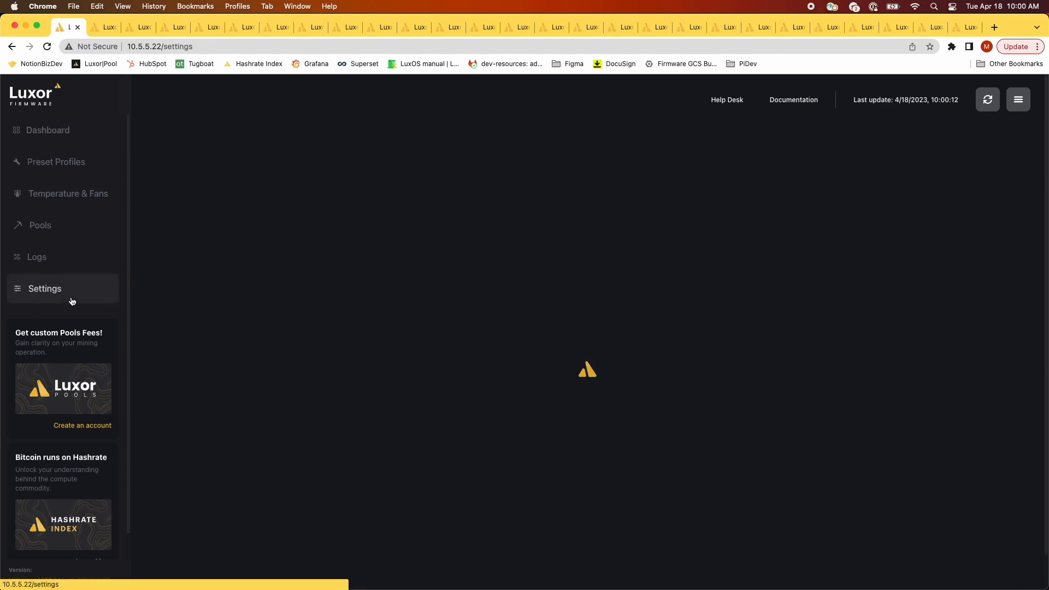
left_click(44, 289)
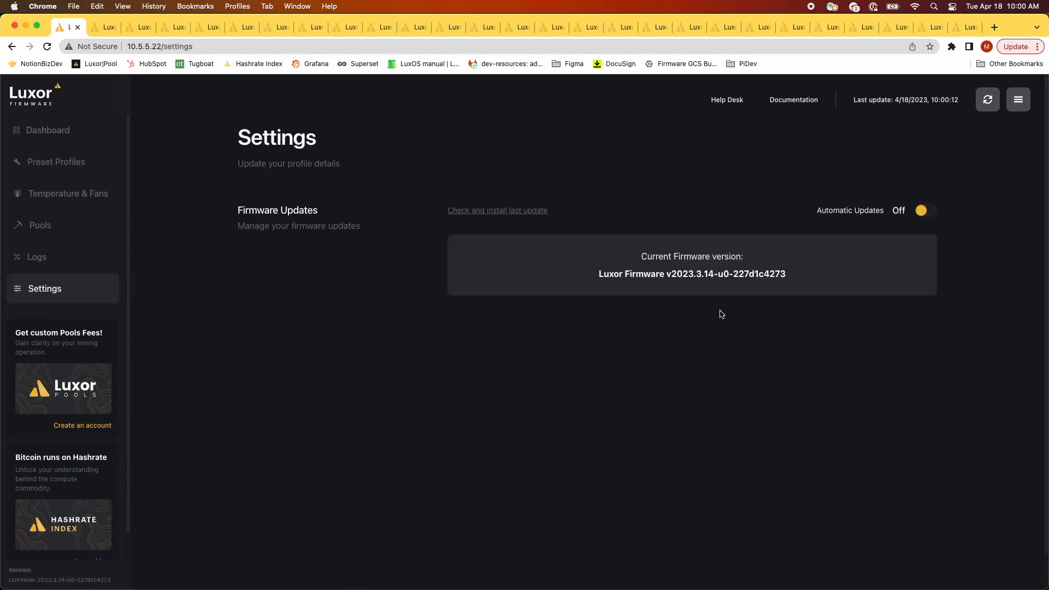
mouse_move(712, 293)
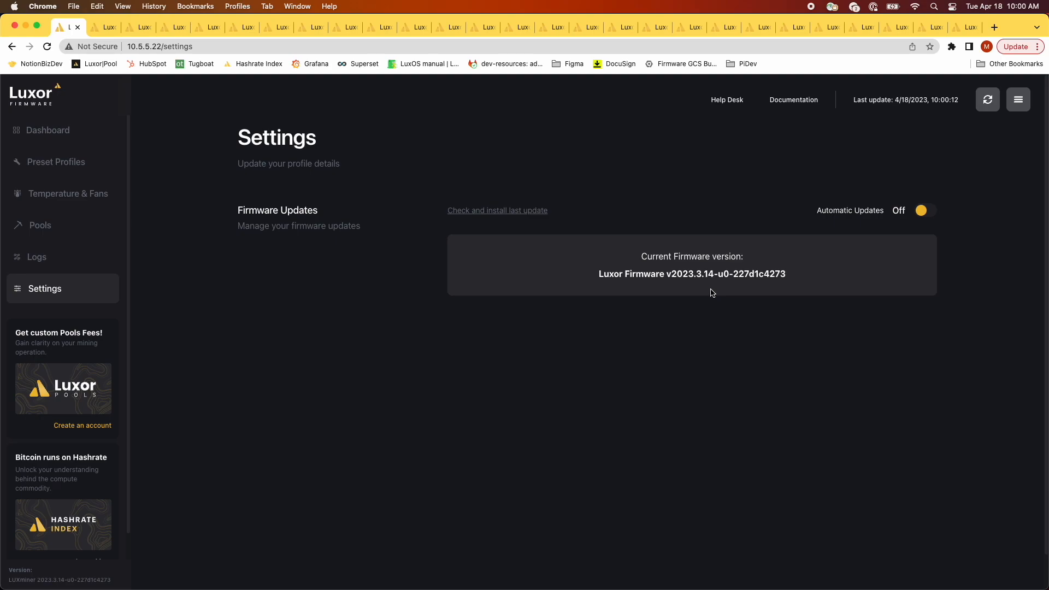
mouse_move(712, 289)
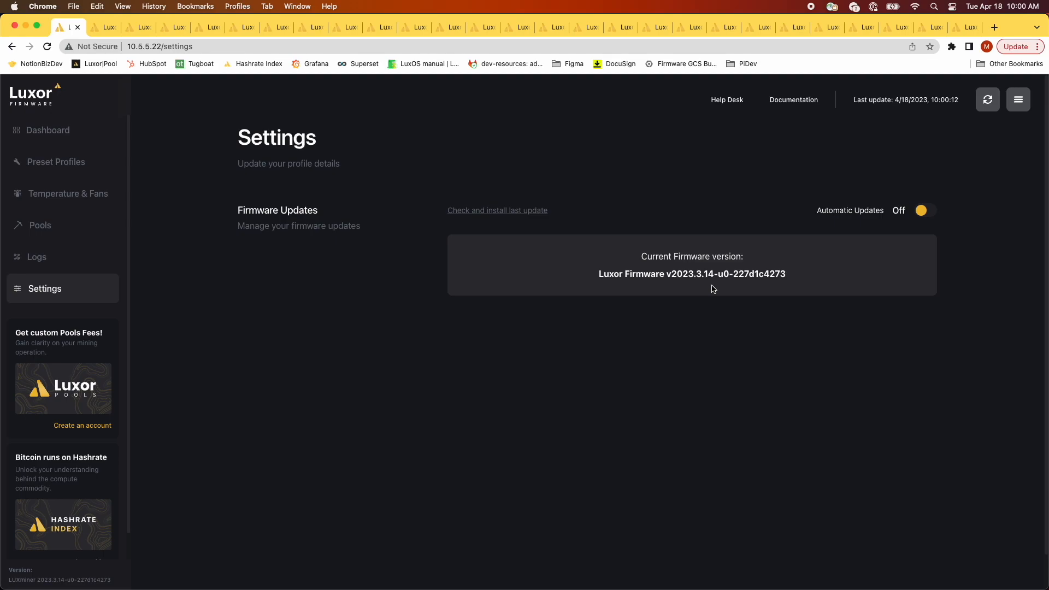
mouse_move(929, 225)
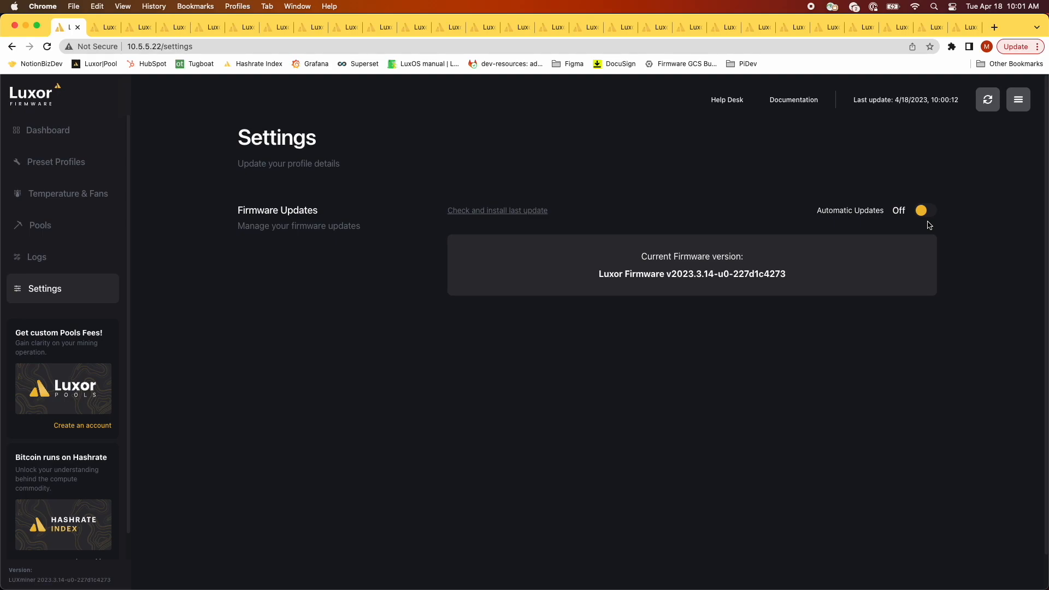
mouse_move(928, 225)
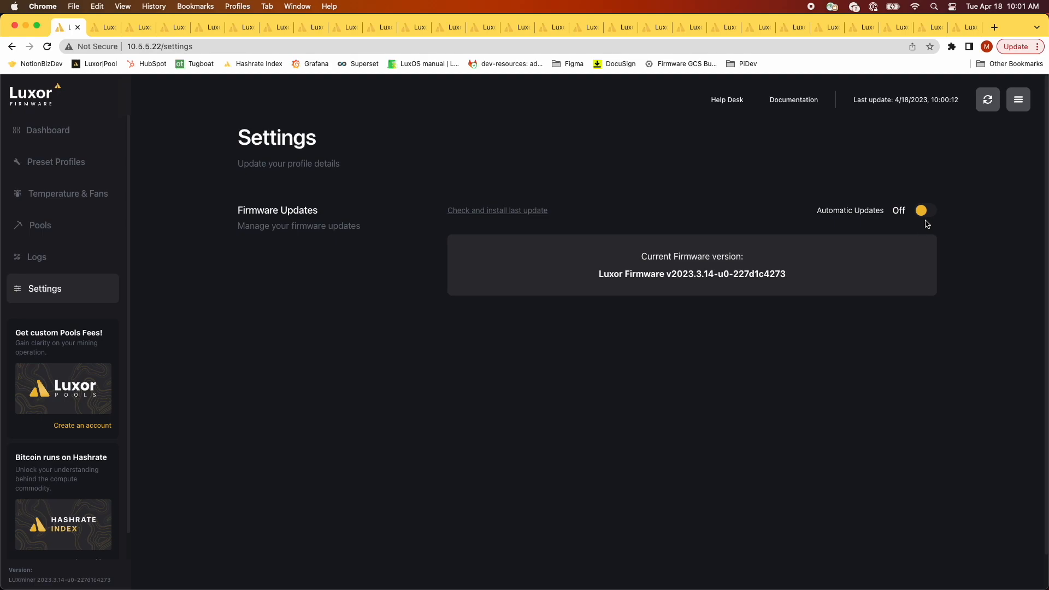
mouse_move(922, 220)
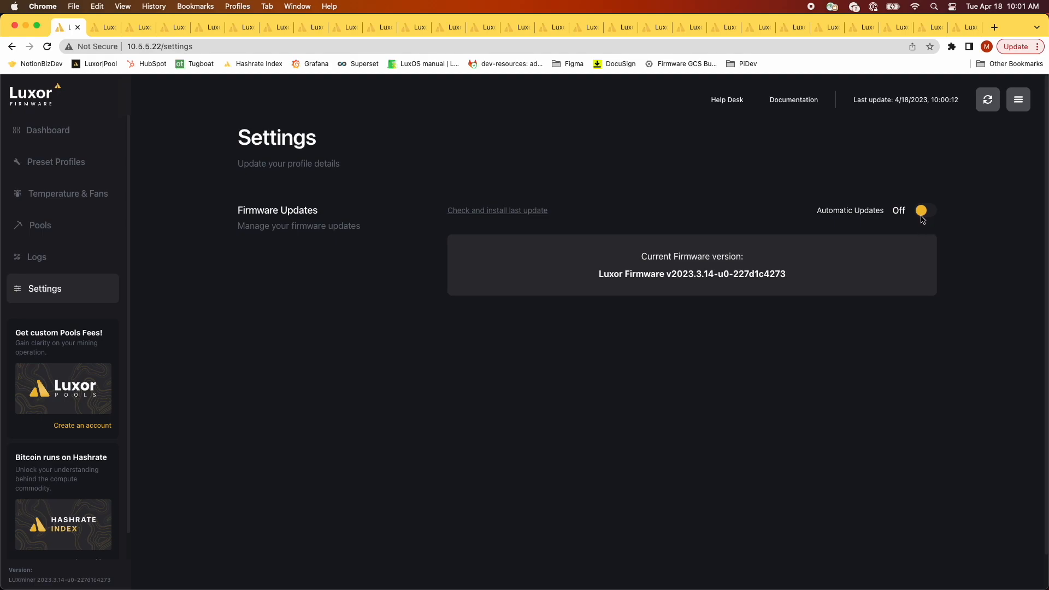
mouse_move(505, 239)
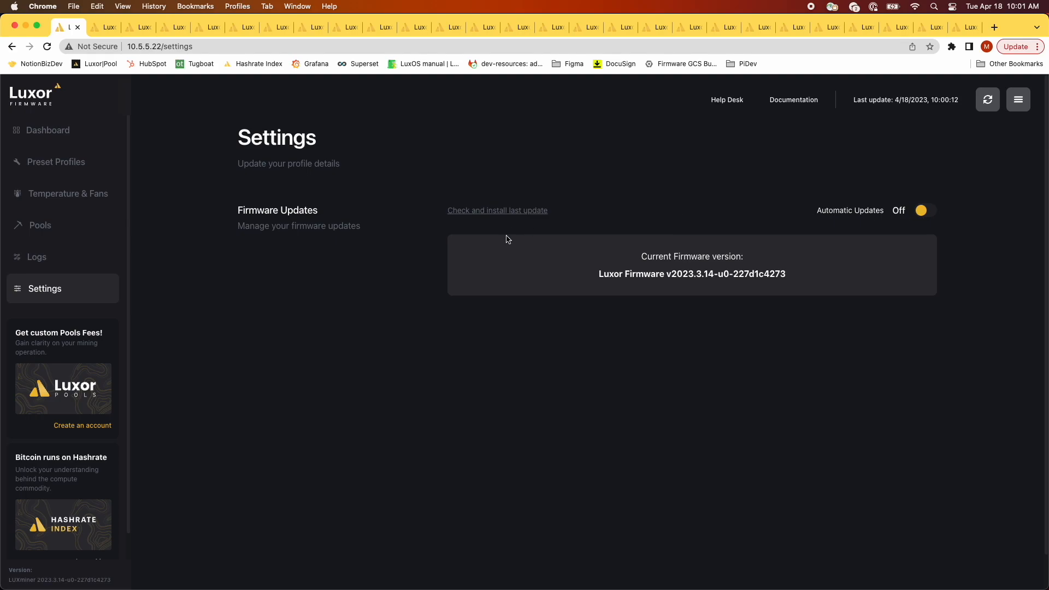
mouse_move(497, 209)
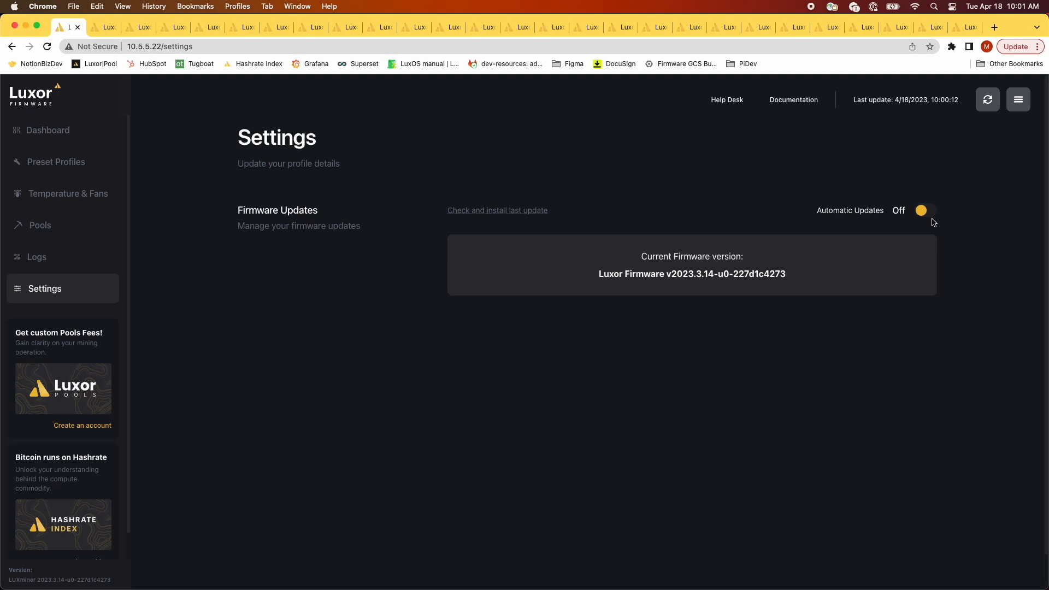
left_click(1017, 99)
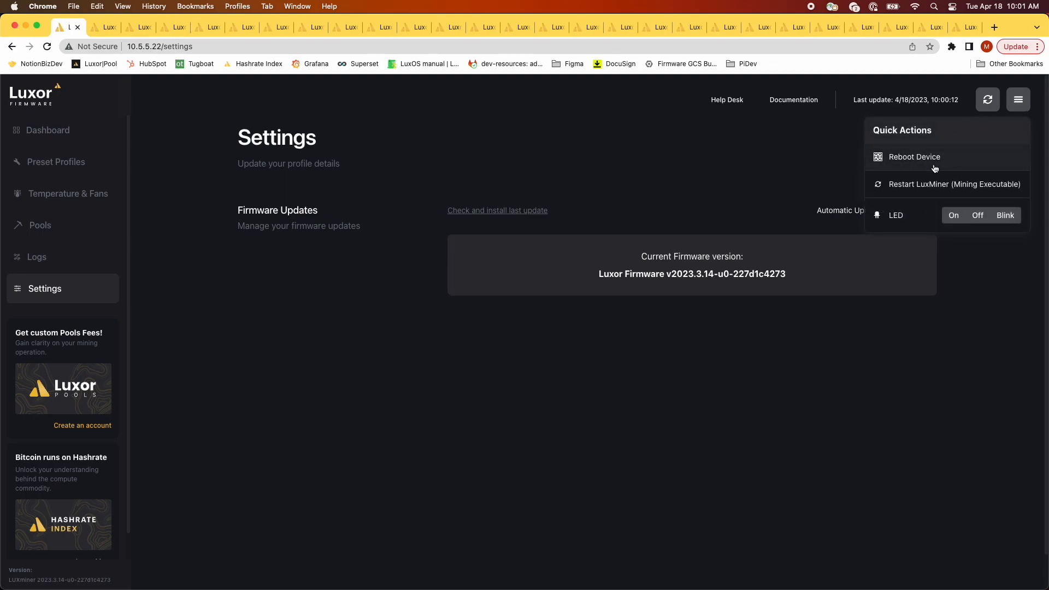
left_click(1017, 100)
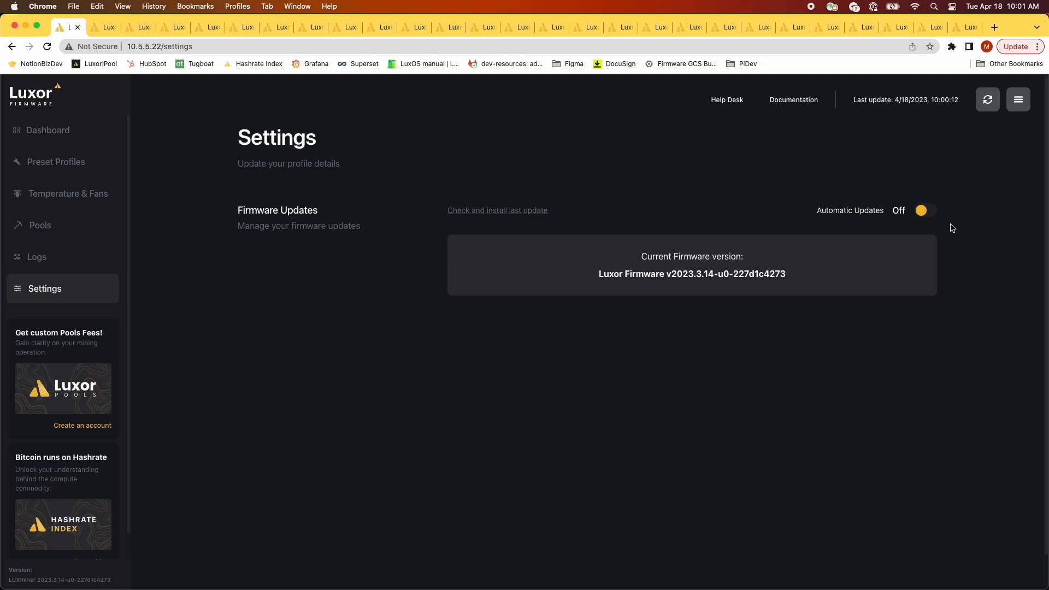
mouse_move(947, 227)
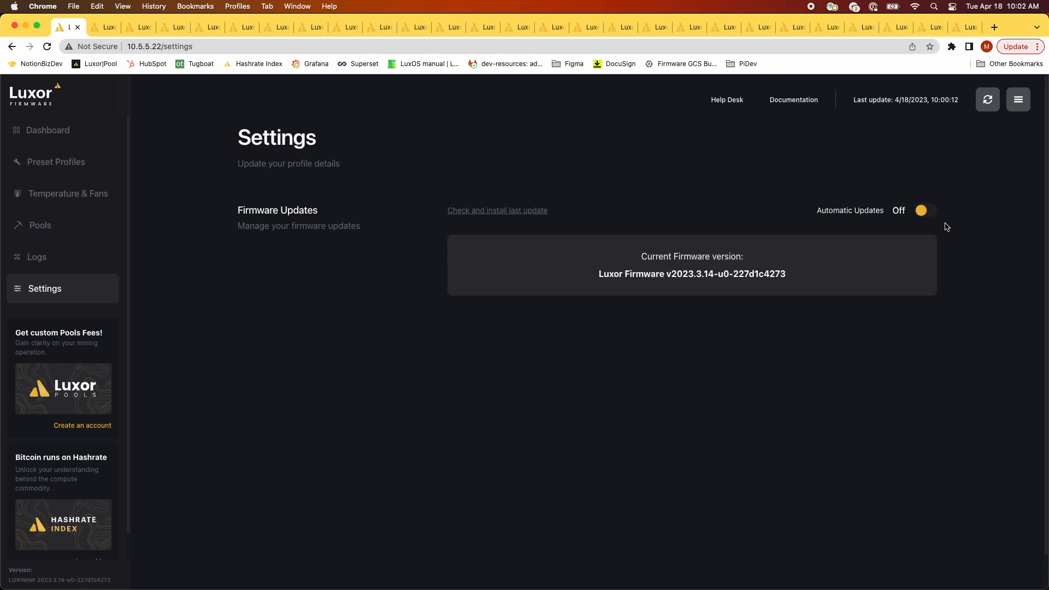
Switch Automatic Updates on and start checking and installing the latest firmware update.
left_click(924, 210)
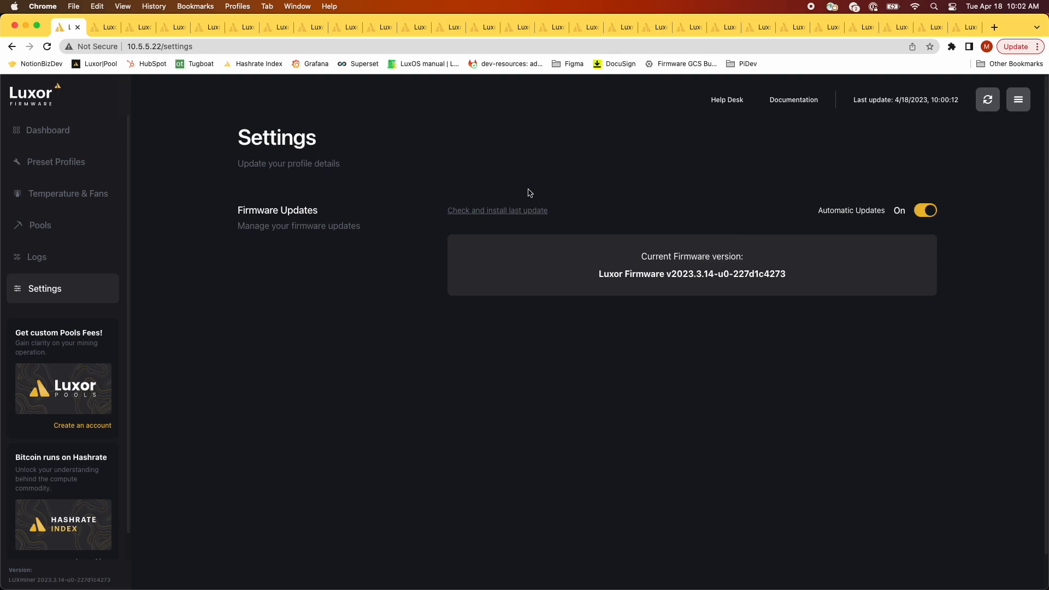
left_click(497, 210)
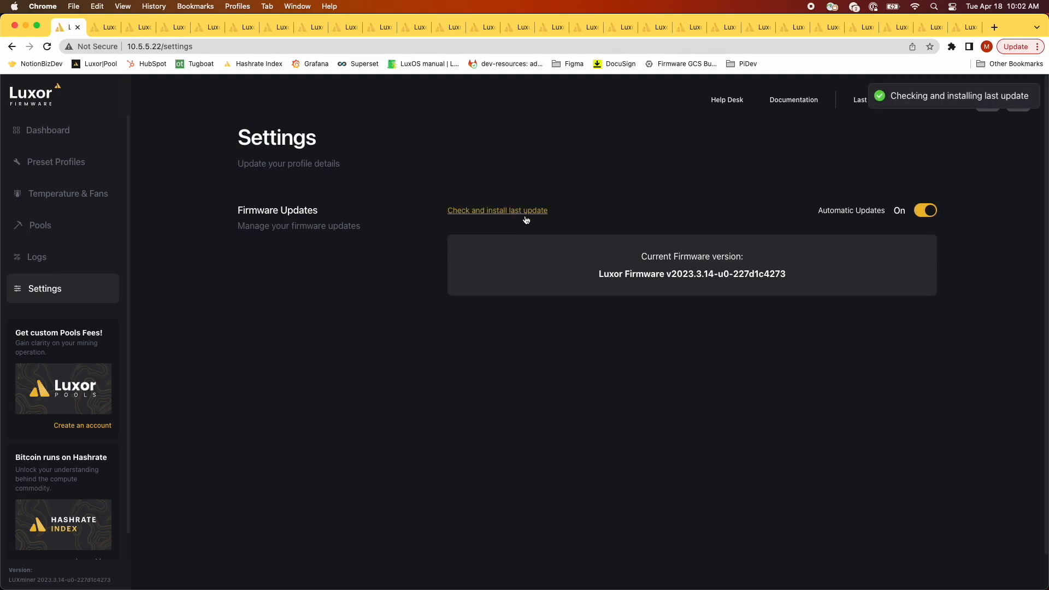
mouse_move(957, 321)
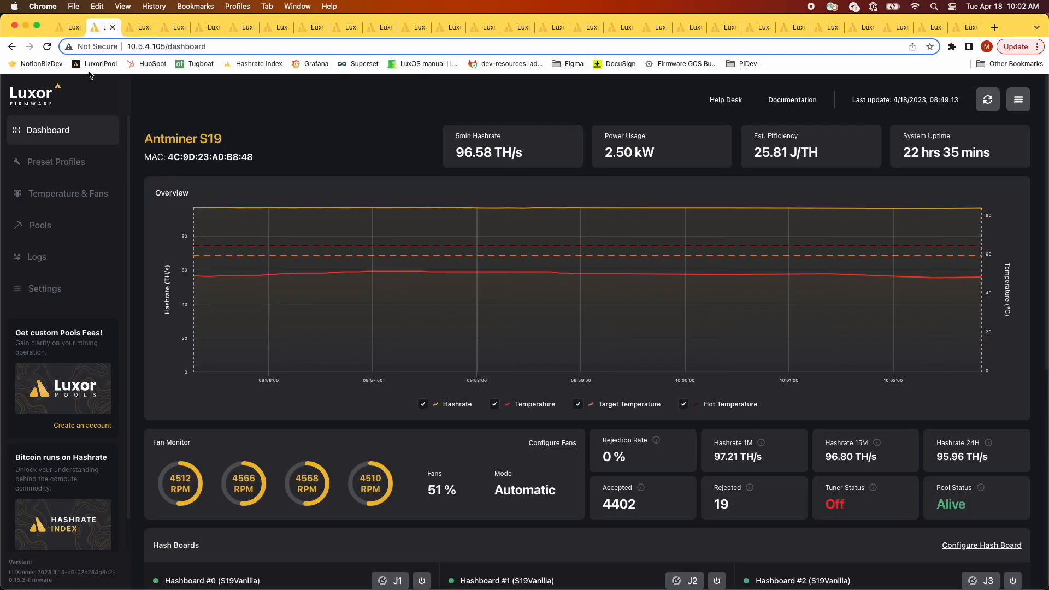
View the Preset Profiles page on the other miner at 10.5.4.105.
left_click(56, 161)
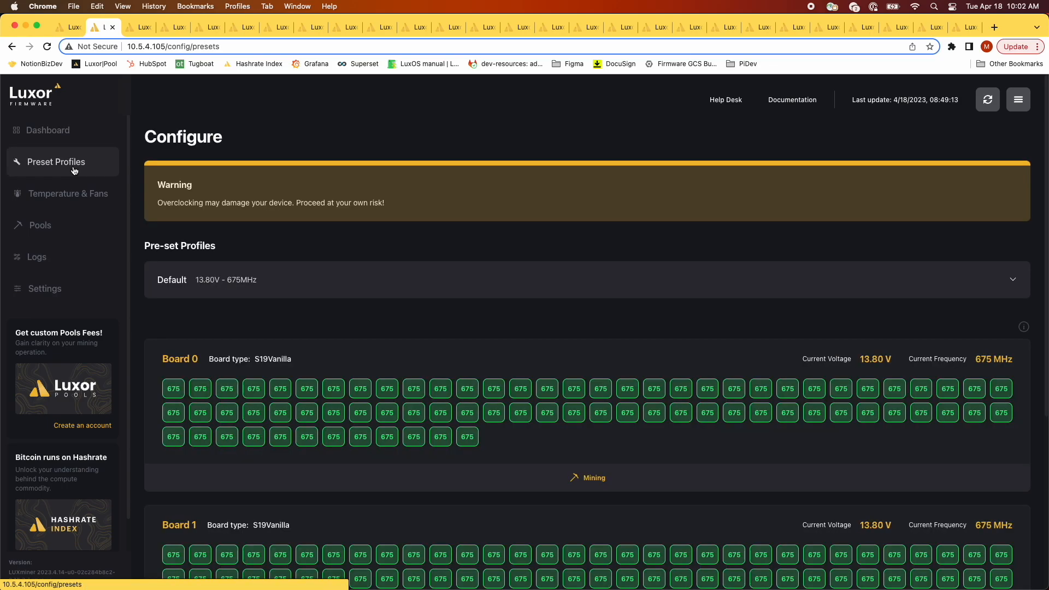
mouse_move(346, 251)
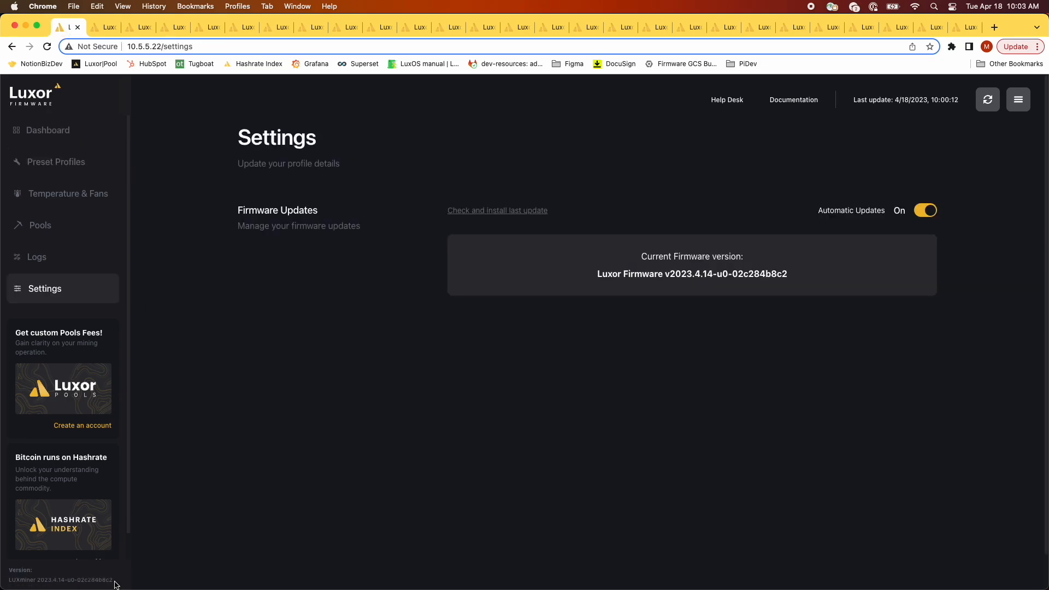
mouse_move(675, 355)
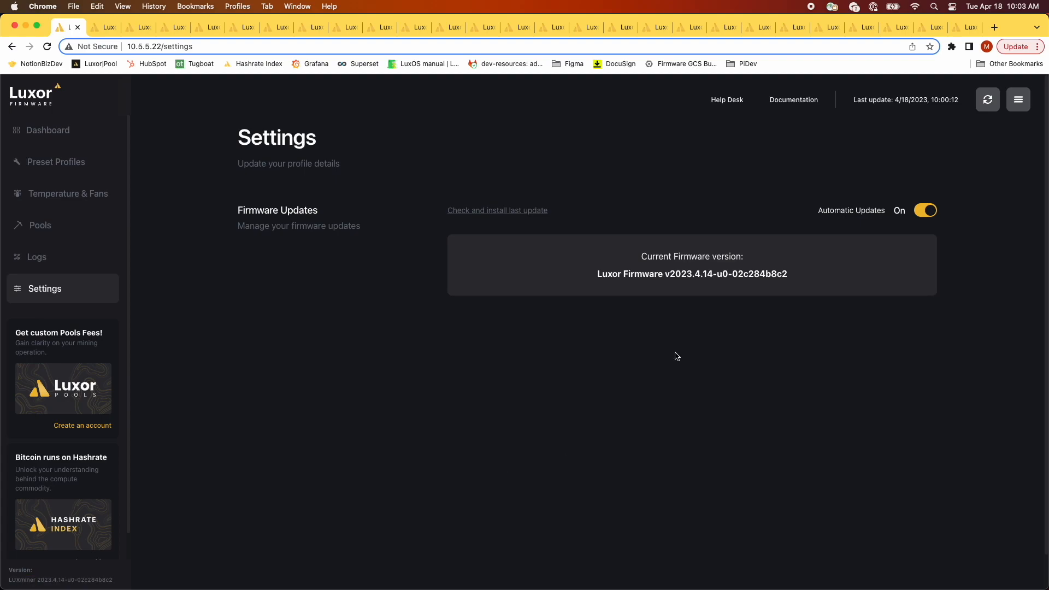
Highlight the version string to confirm firmware v2023.4.14-u0-02c284b8c2-0.16.1 is installed.
left_click_drag(716, 274, 788, 273)
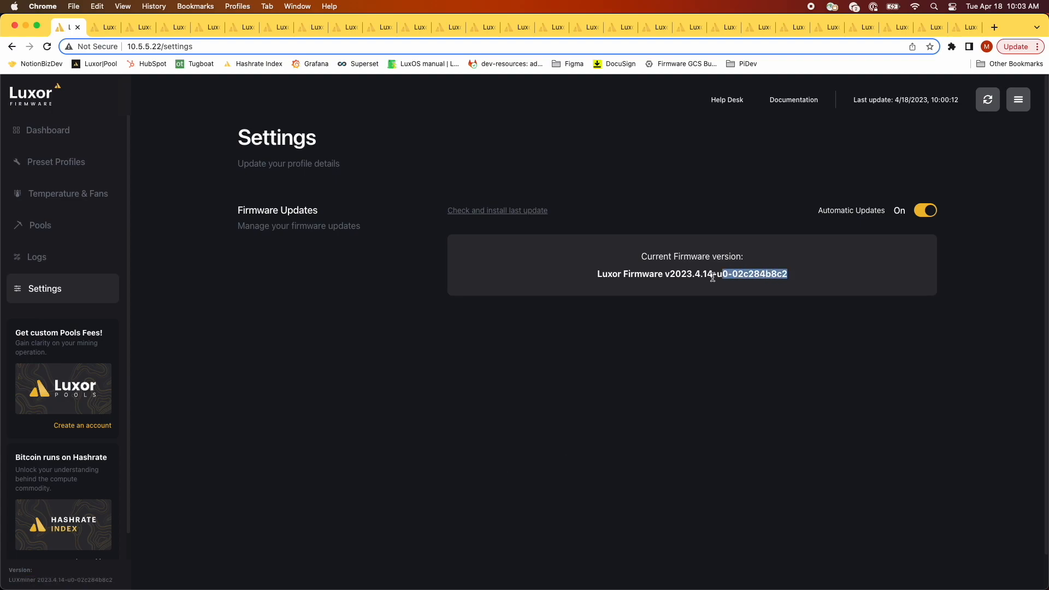
left_click(610, 296)
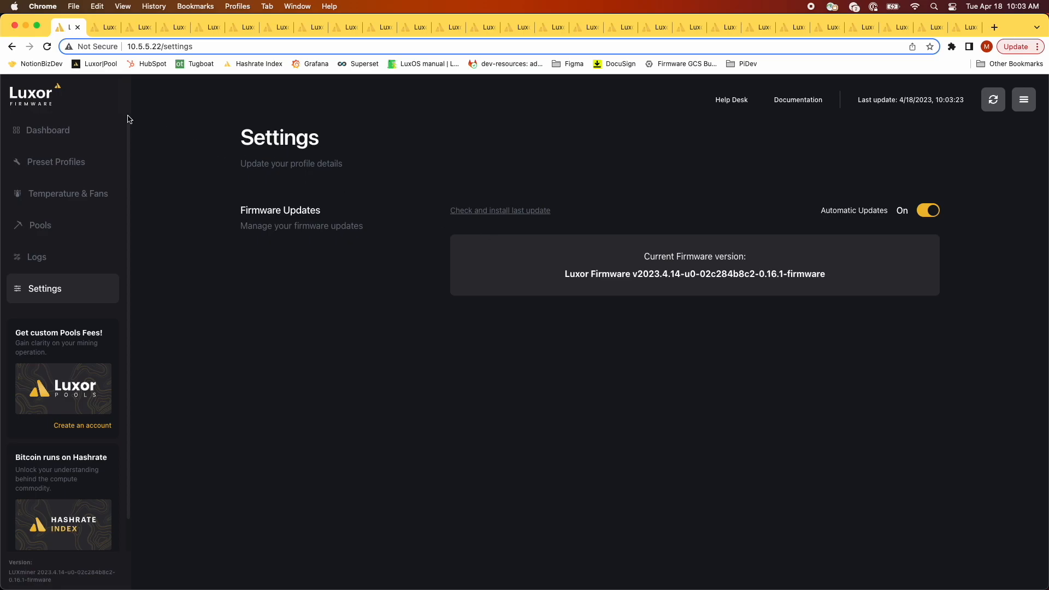
Return to the Dashboard and review the restarting miner's fan monitor and hash board panels.
left_click(47, 130)
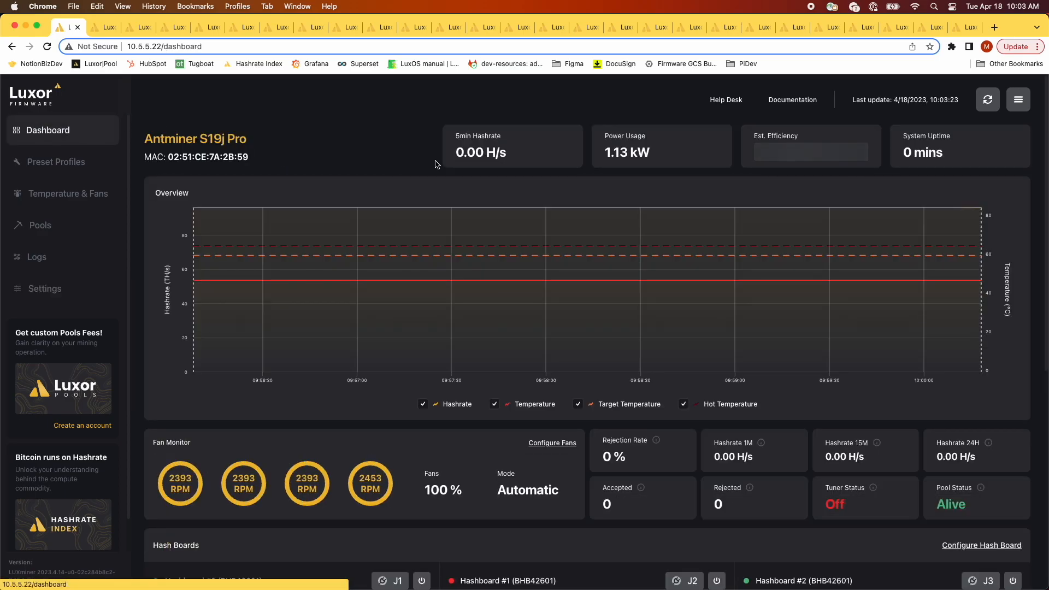
scroll("down", 3)
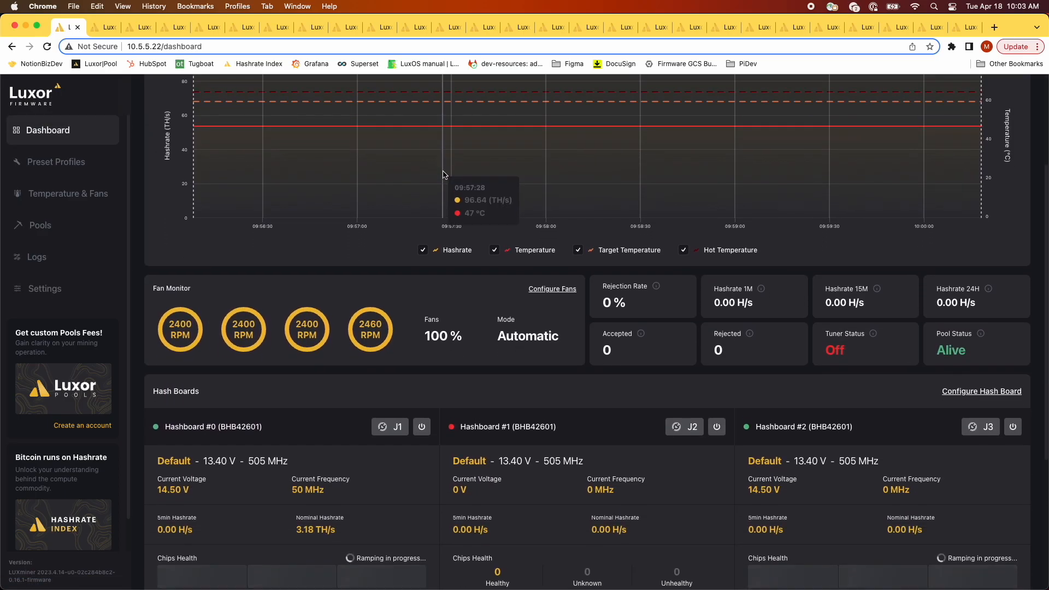
scroll("down", 3)
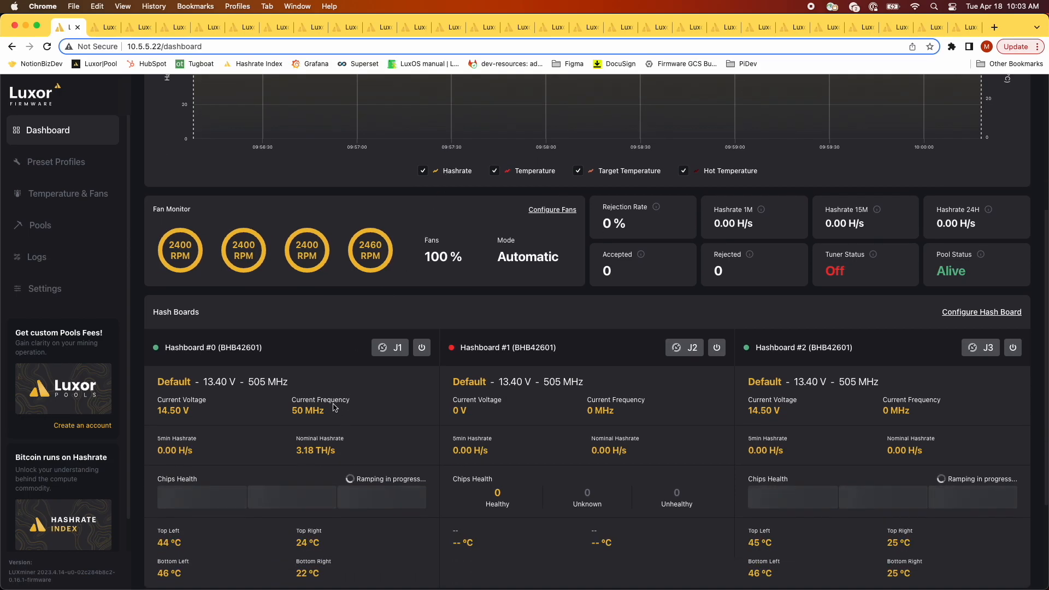
scroll("down", 3)
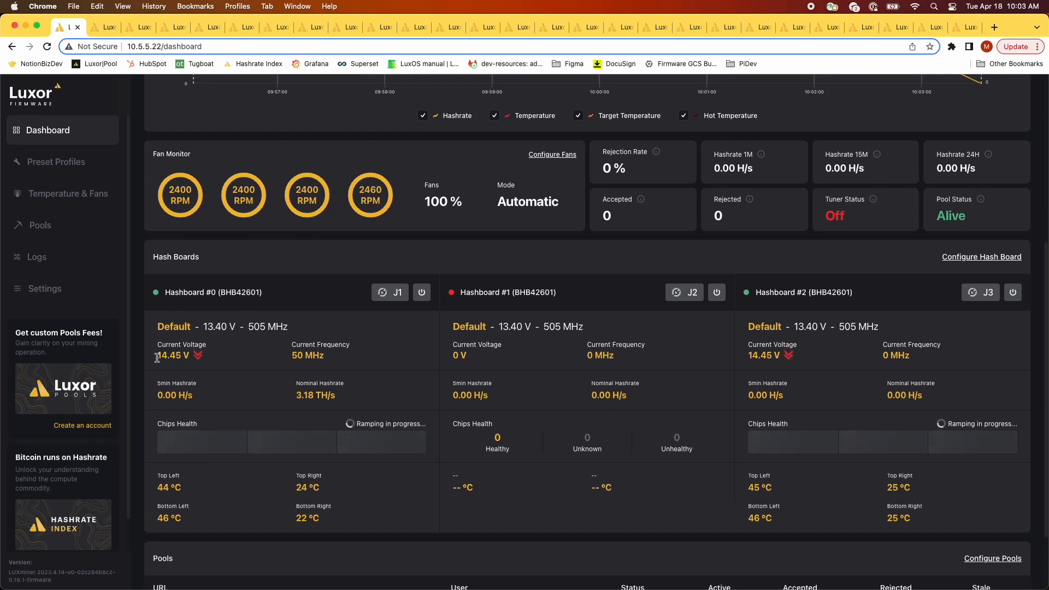